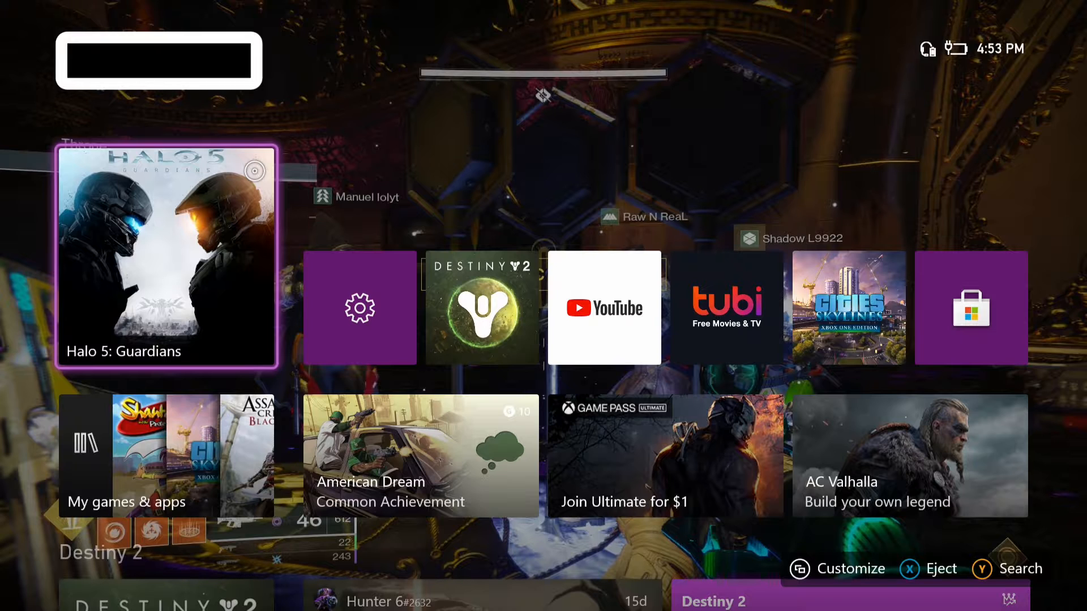
Show the Parties & chats panel with the currently joined party and its member
click(174, 49)
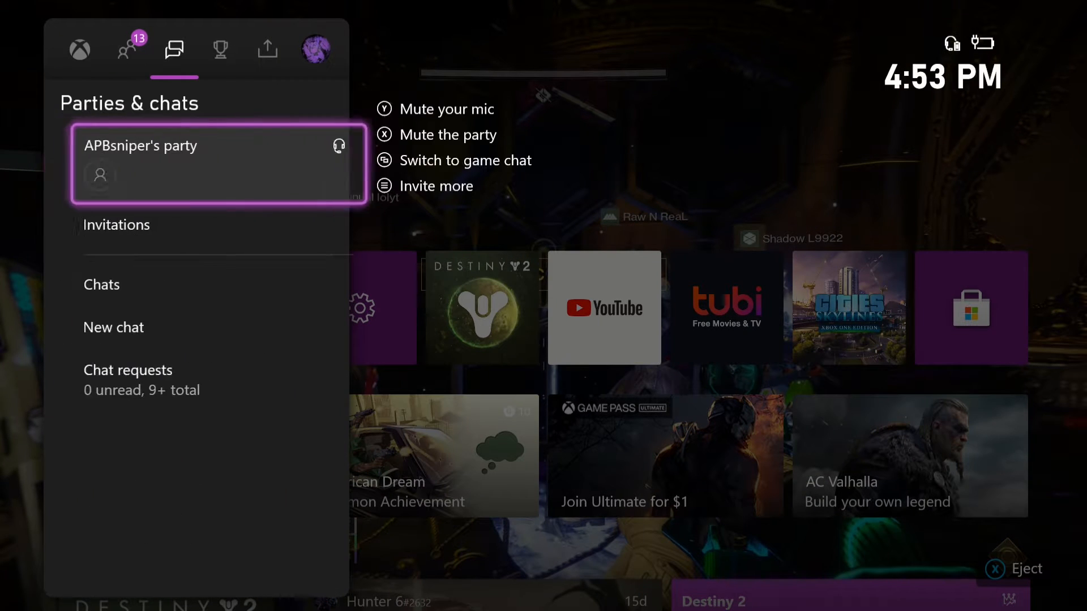
click(218, 164)
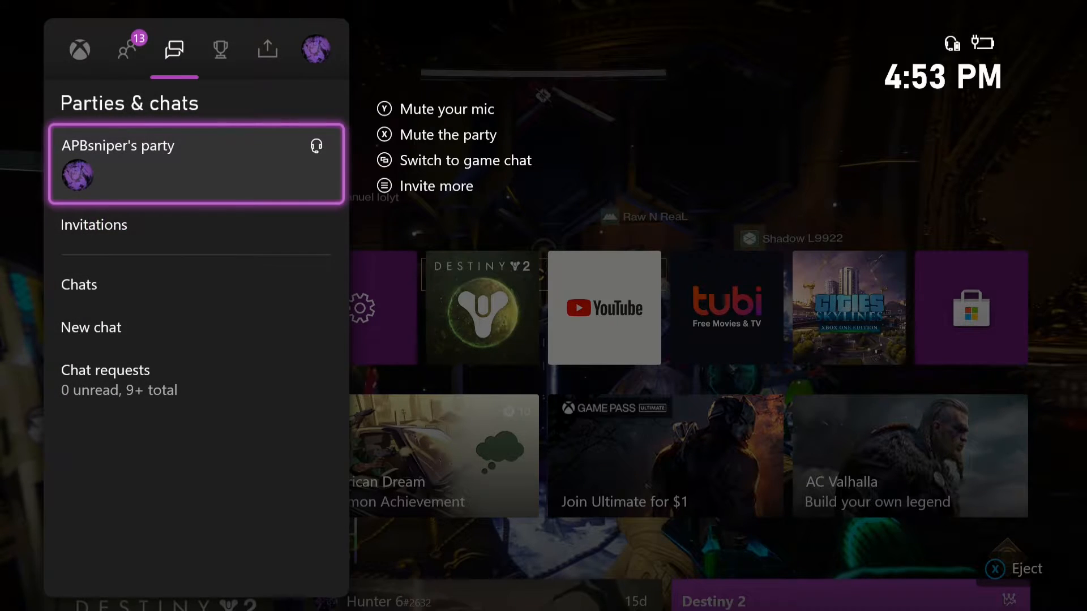
Reach General > Volume & audio output in Settings, showing Party chat output set to Headset
click(316, 48)
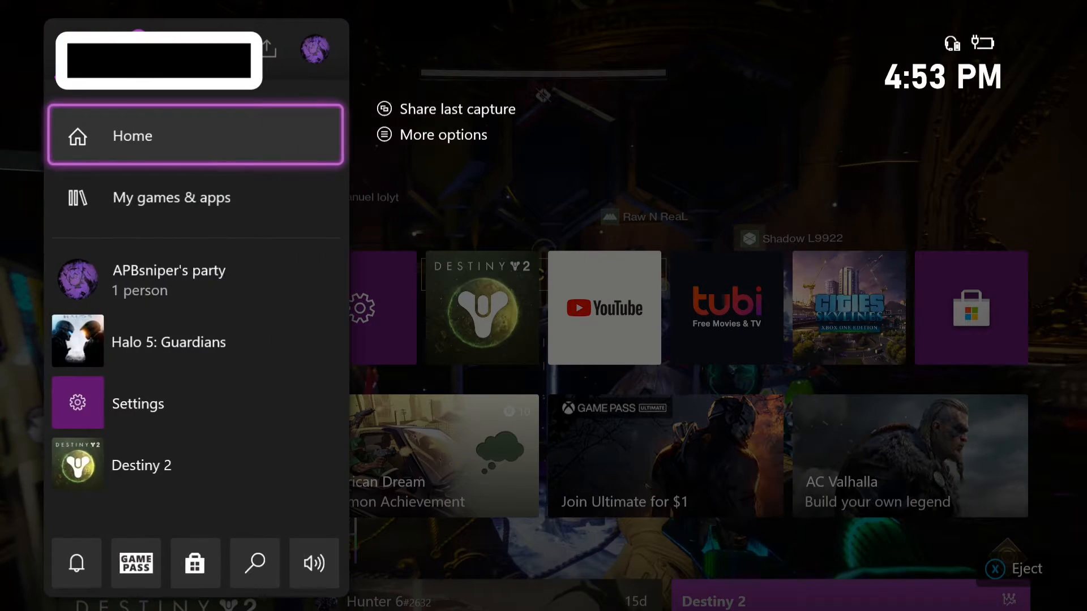
click(314, 50)
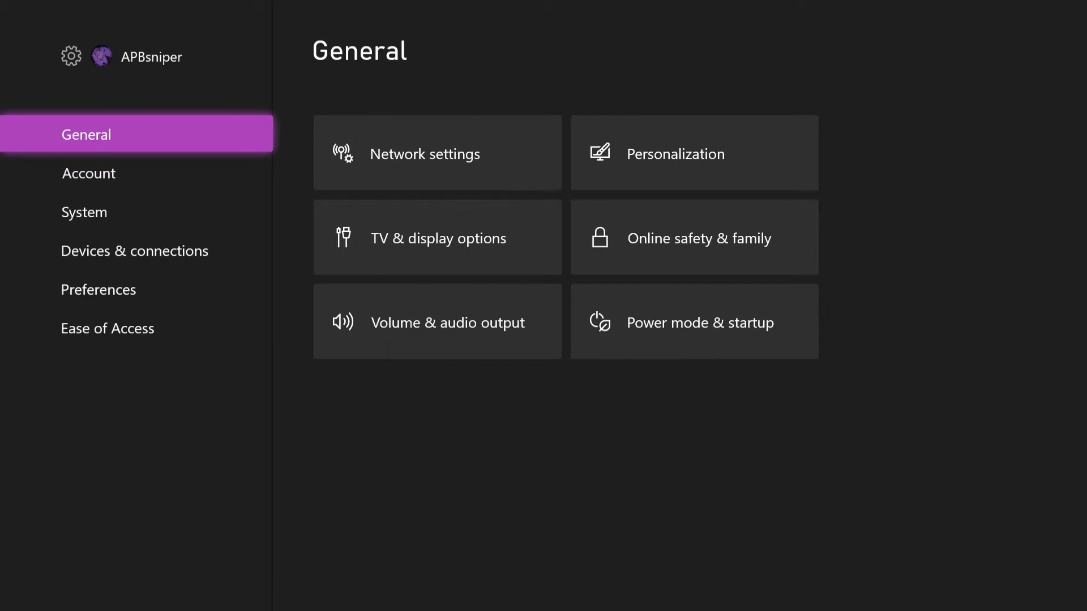
mouse_move(437, 322)
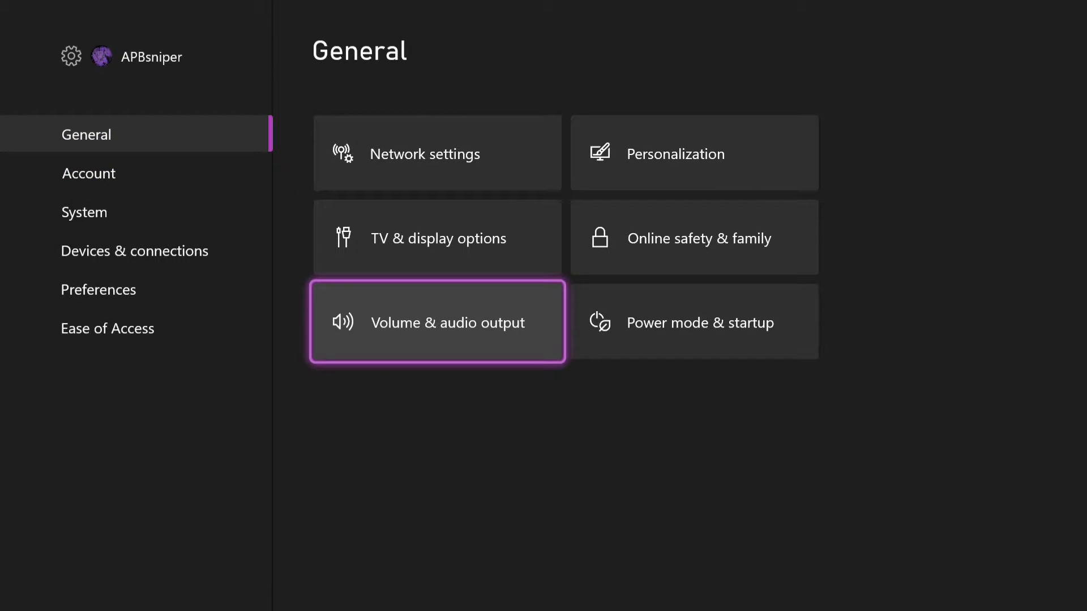
click(437, 321)
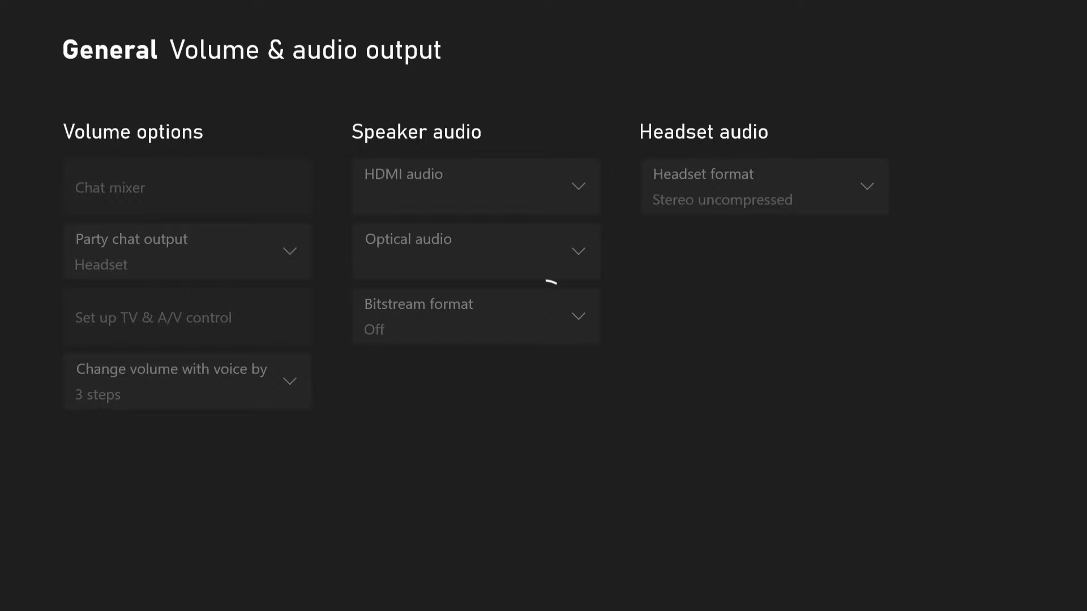